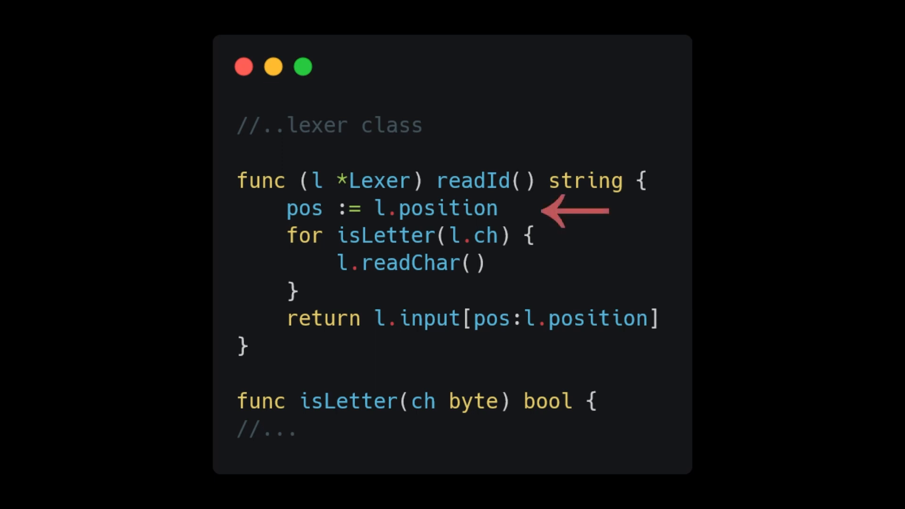
{"action": "mouse_move", "coordinate": [584, 234]}
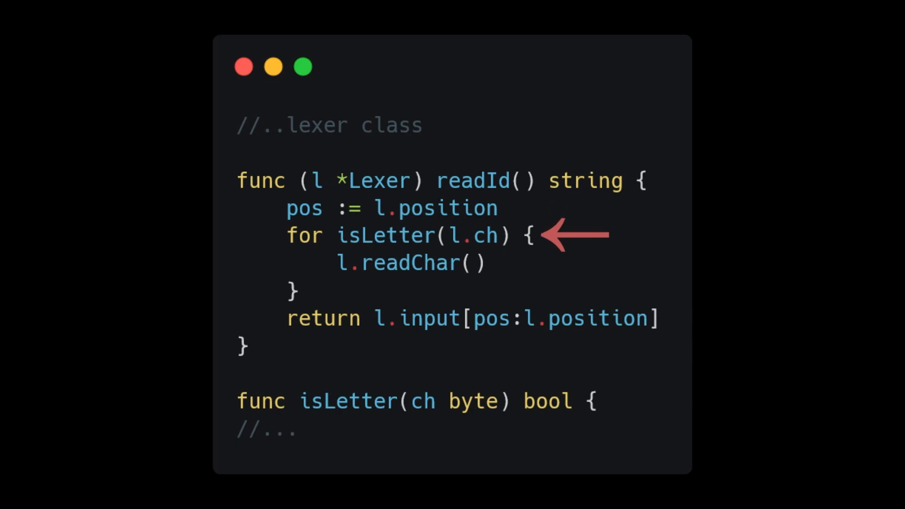